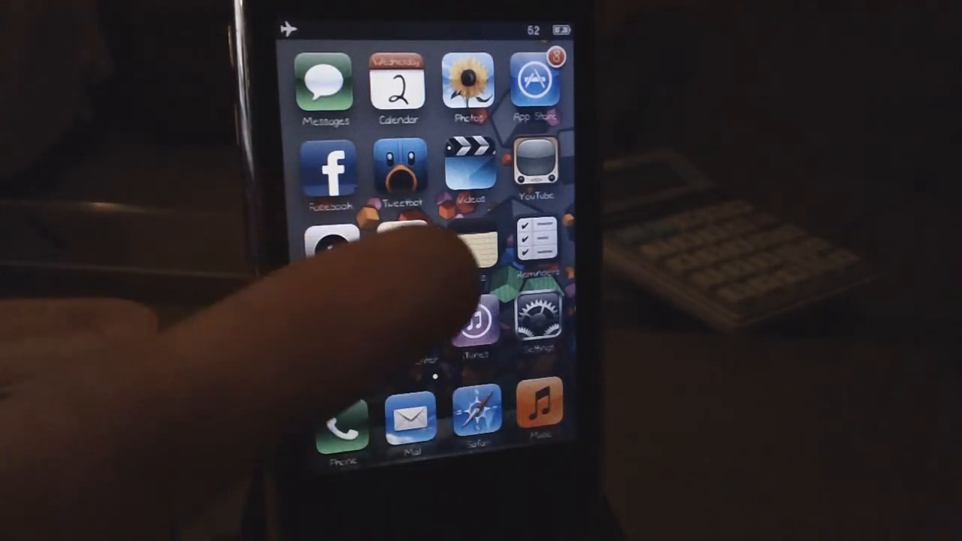
Bring up the options for the connected iPhone from the iTunes sidebar.
scroll("left", 3)
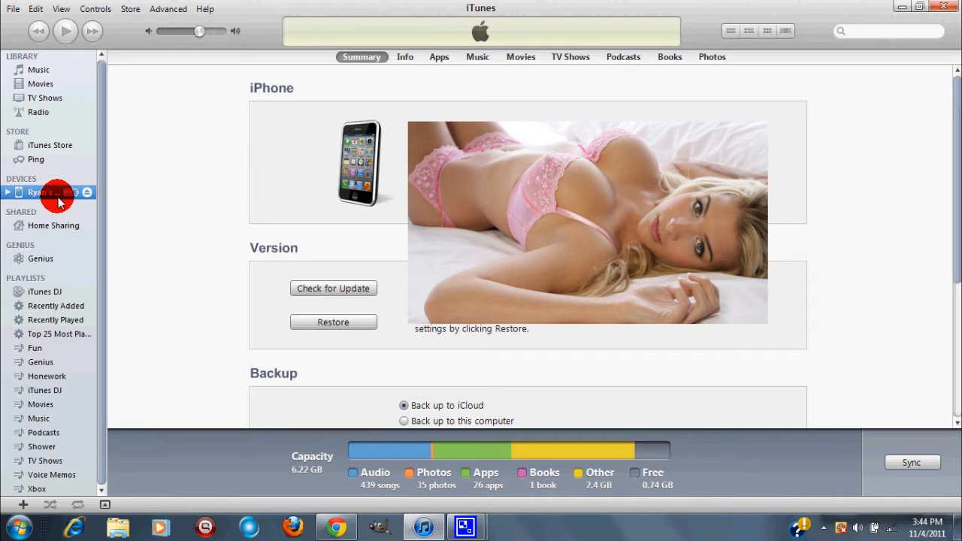
right_click(57, 192)
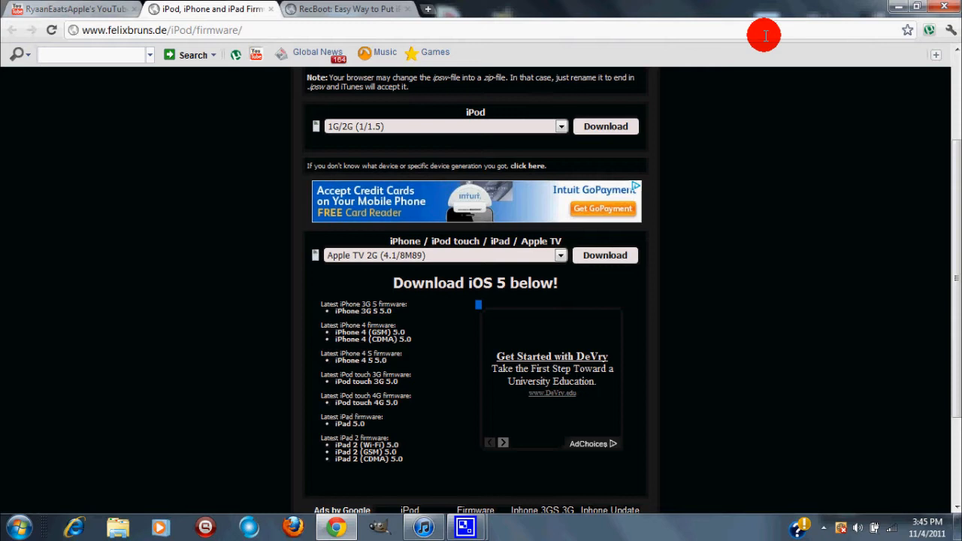
mouse_move(716, 180)
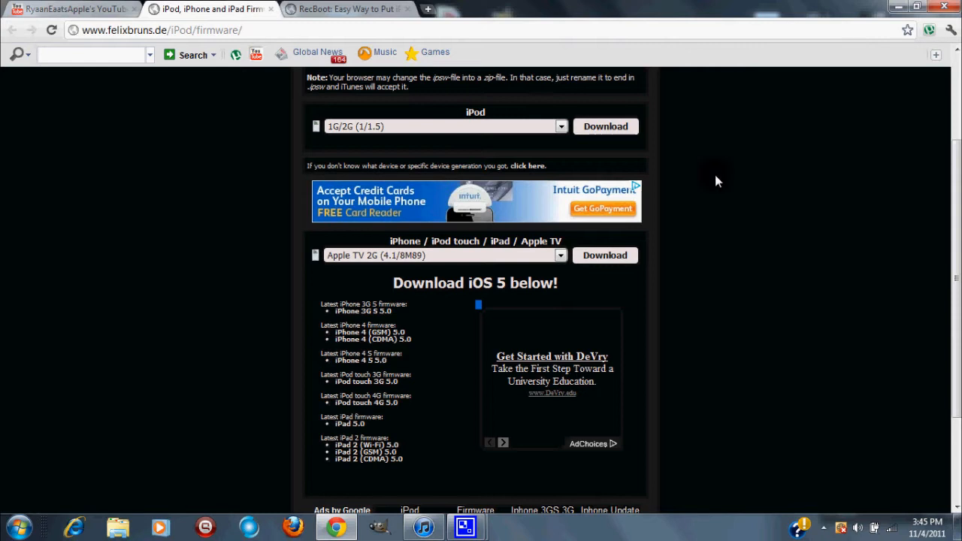
mouse_move(563, 255)
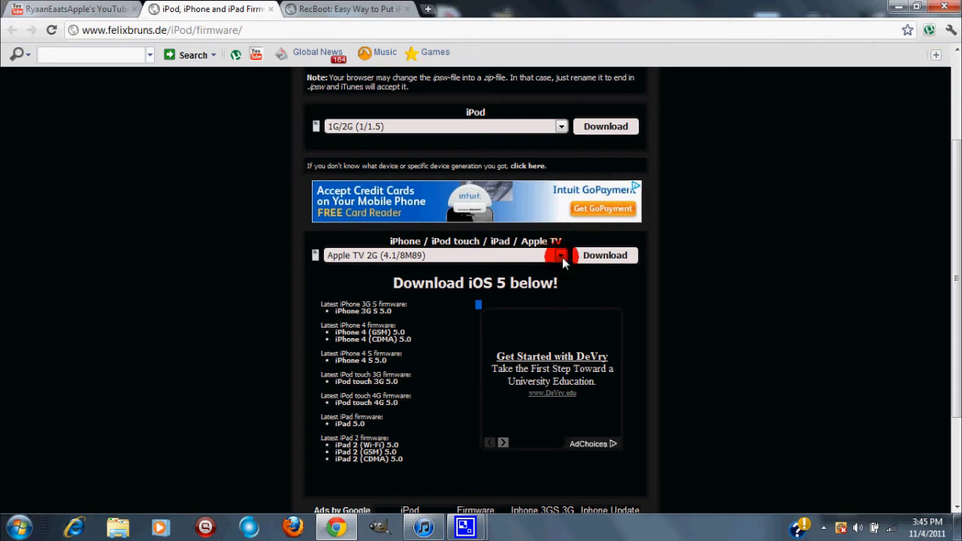
left_click(559, 255)
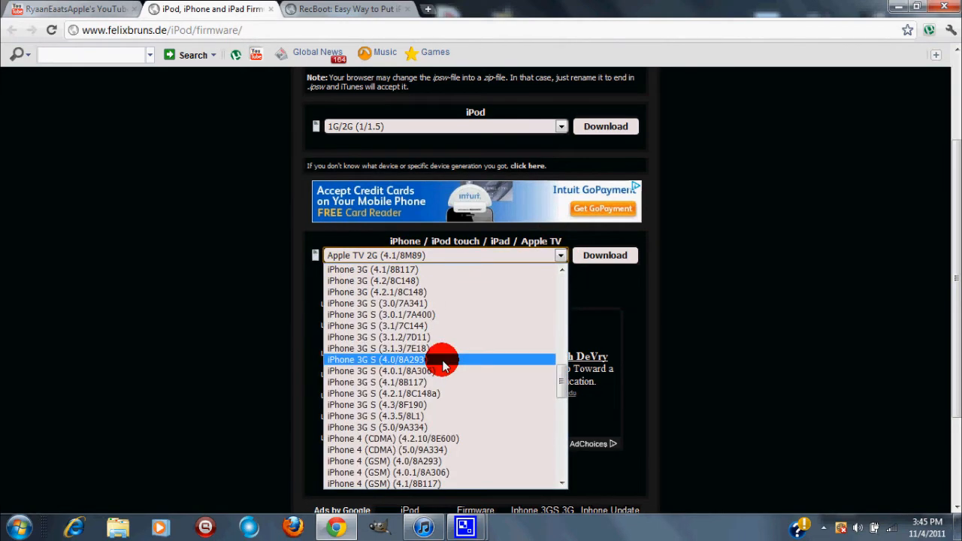
scroll("down", 3)
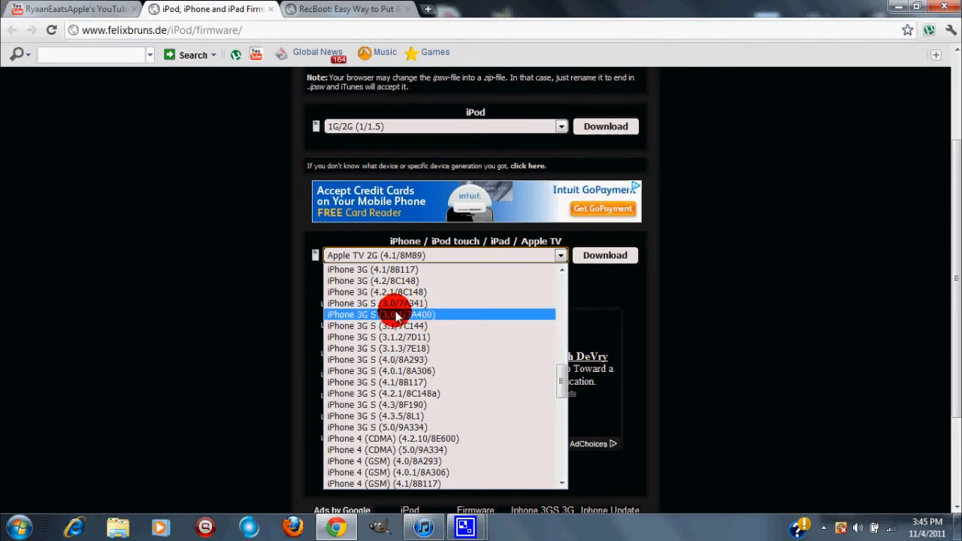
mouse_move(399, 415)
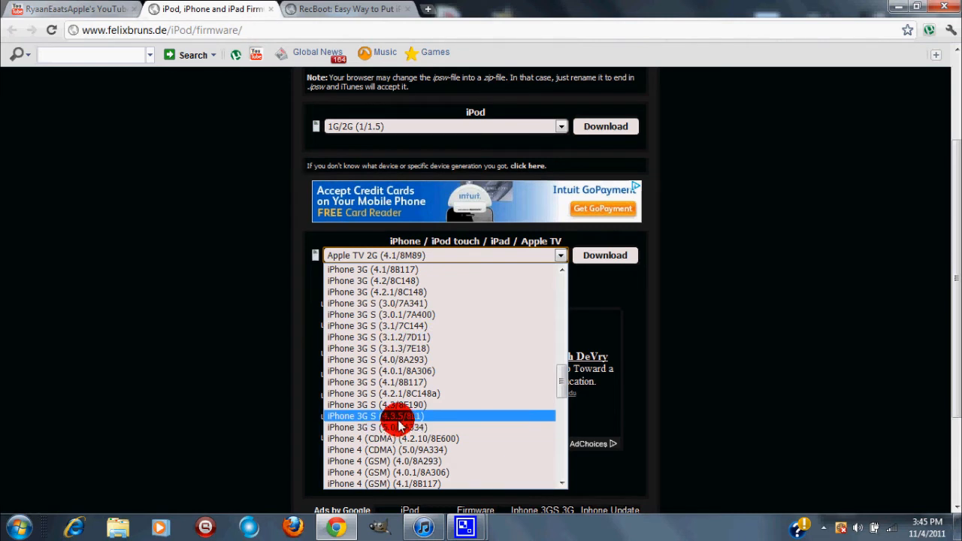
mouse_move(409, 337)
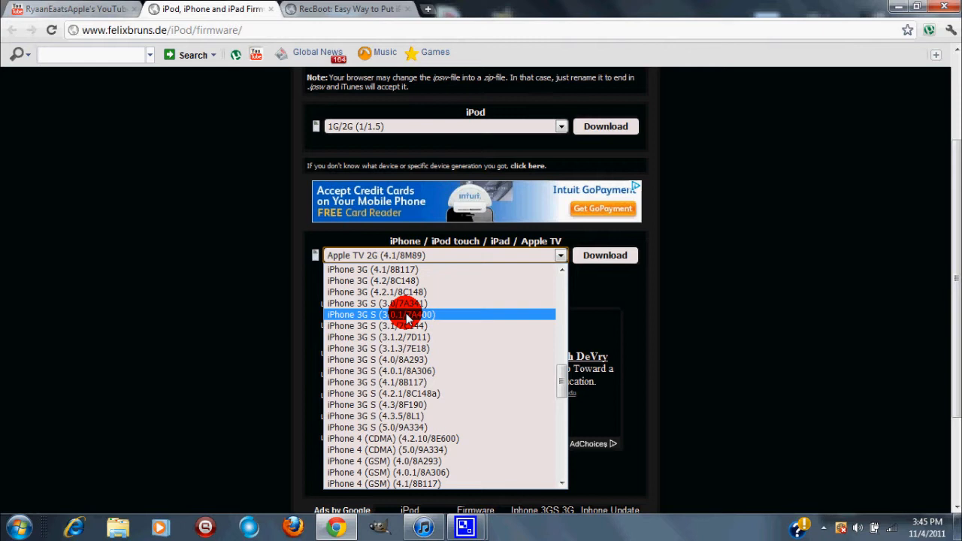
mouse_move(410, 439)
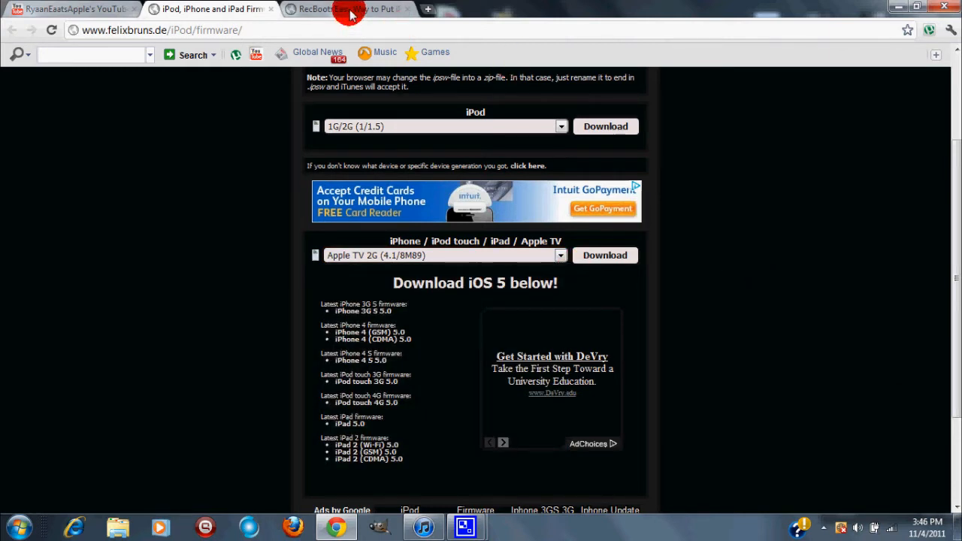
View the Jaxov RecBoot recovery-mode article and read down the page.
left_click(346, 9)
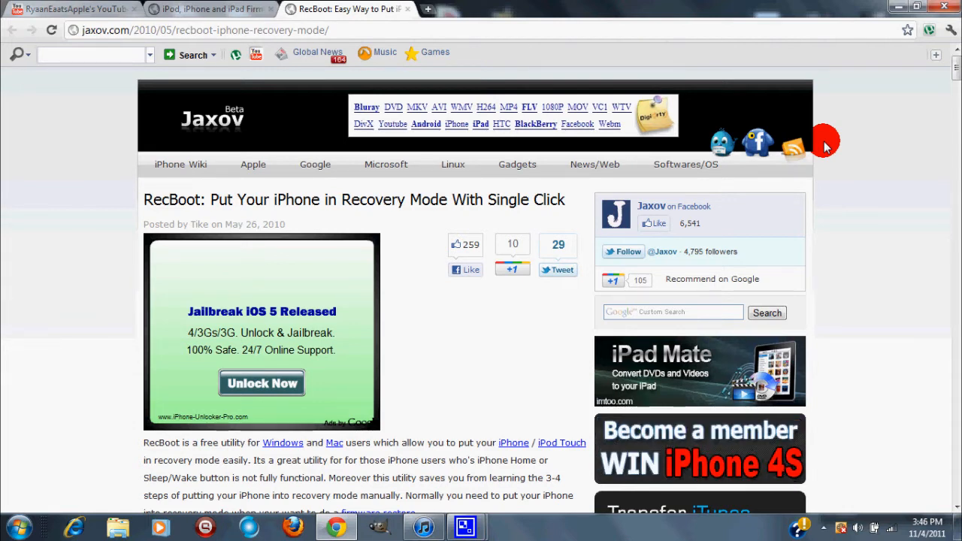
scroll("down", 3)
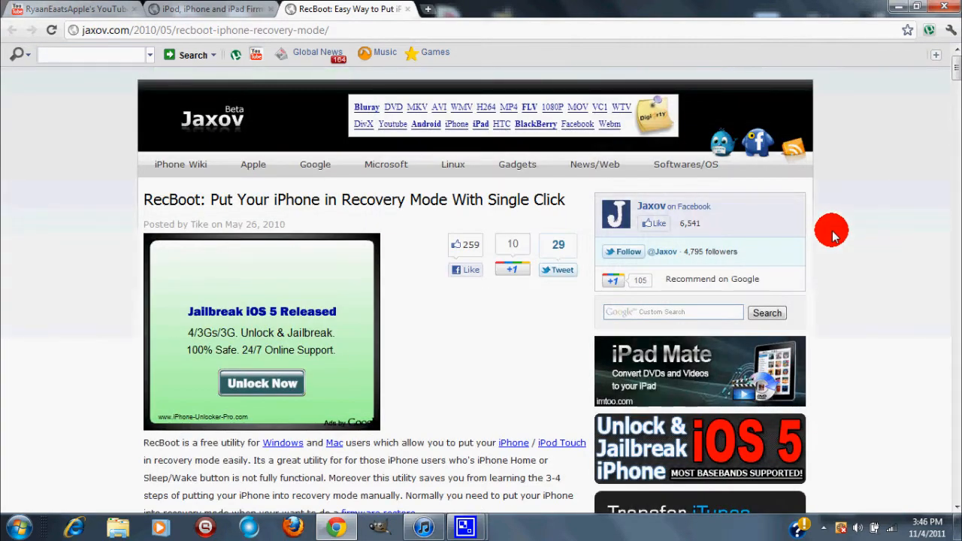
mouse_move(920, 128)
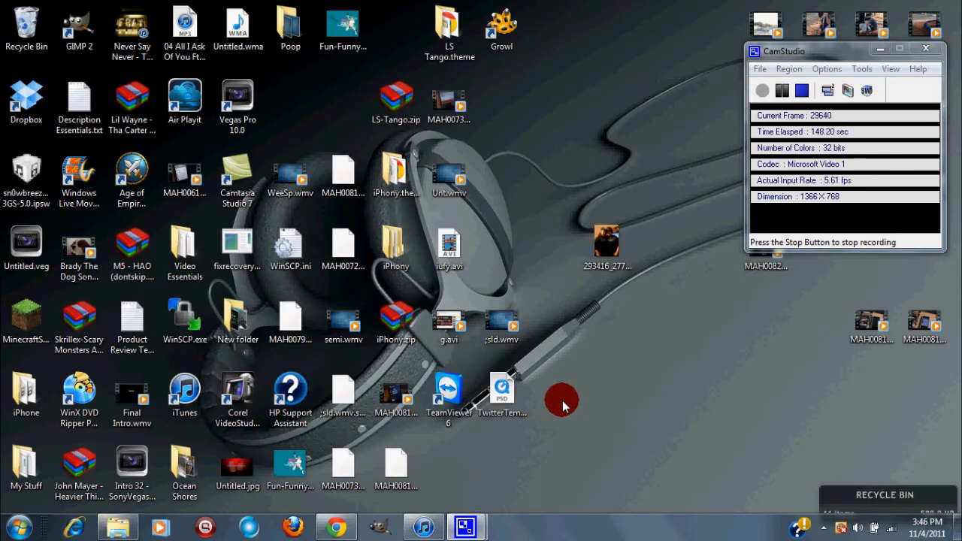
Browse C:\Windows\System32\drivers\etc and start opening the hosts file.
left_click(118, 526)
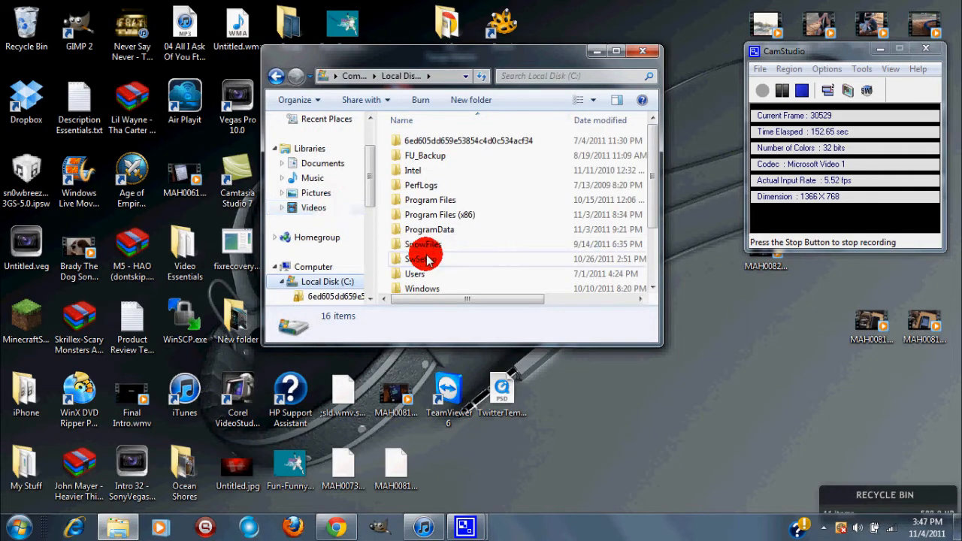
double_click(422, 288)
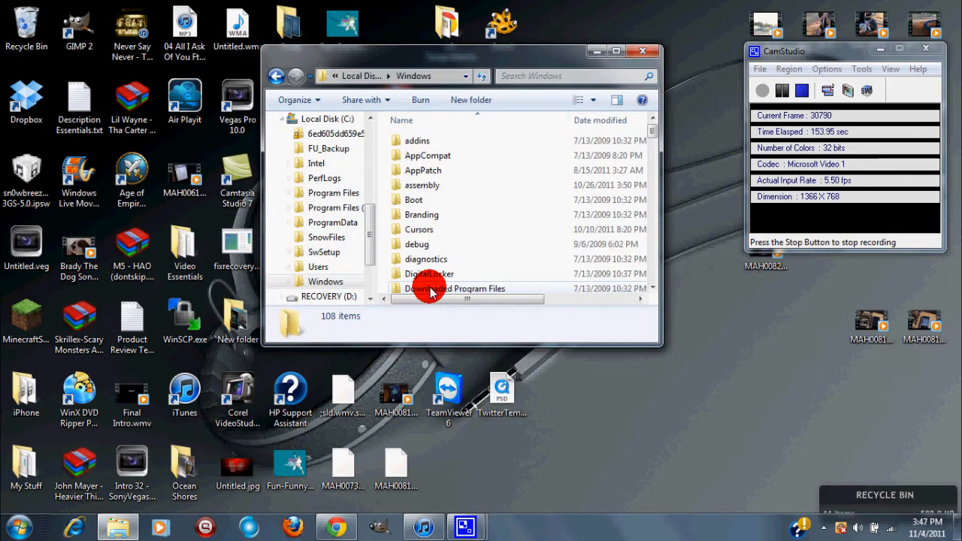
scroll("down", 3)
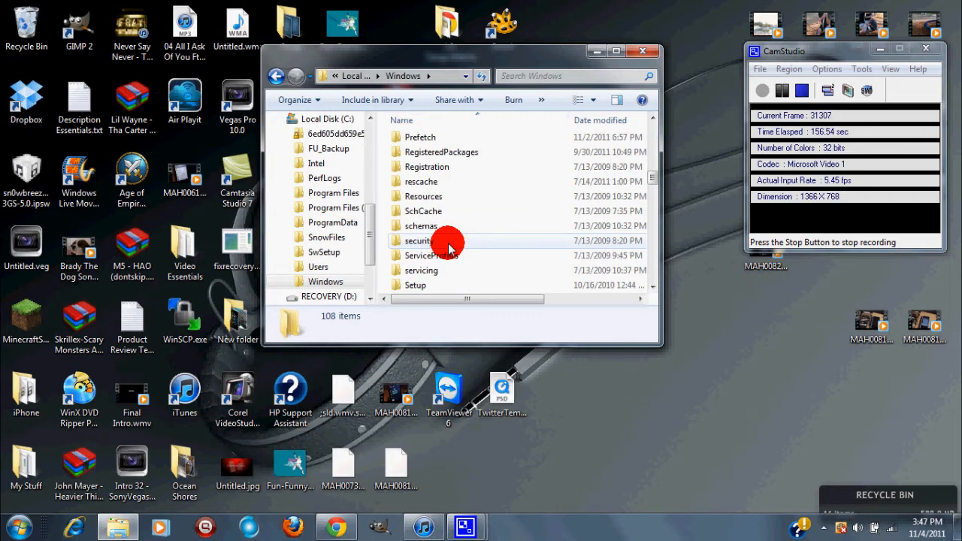
scroll("down", 3)
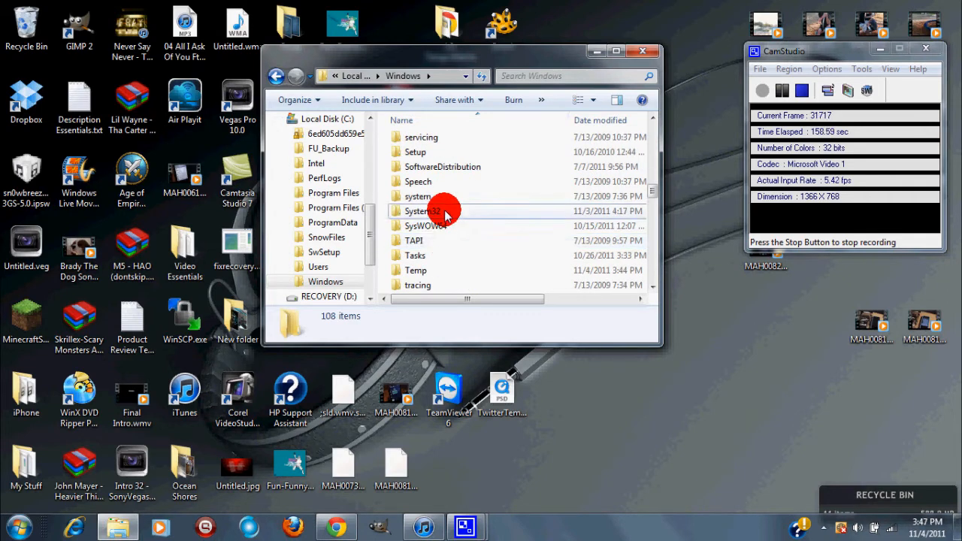
double_click(428, 211)
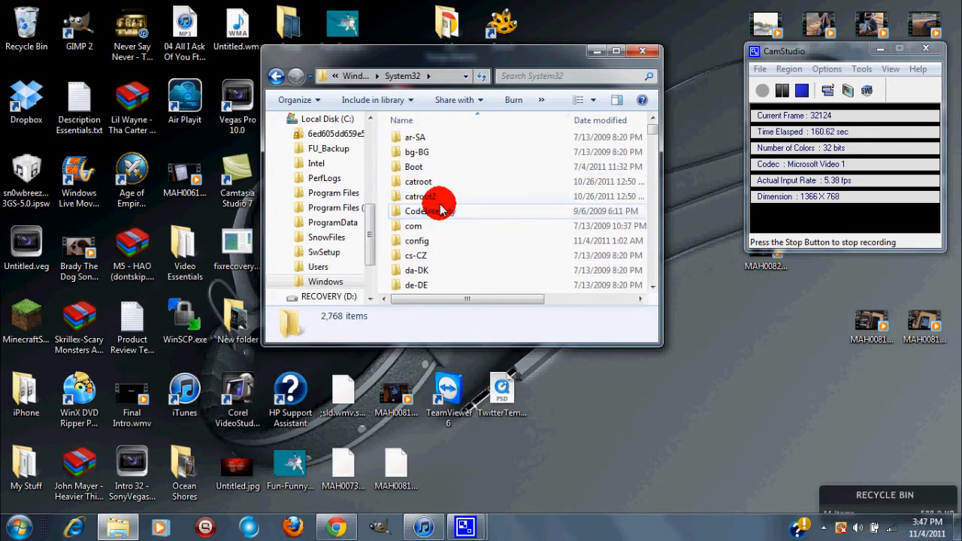
scroll("down", 3)
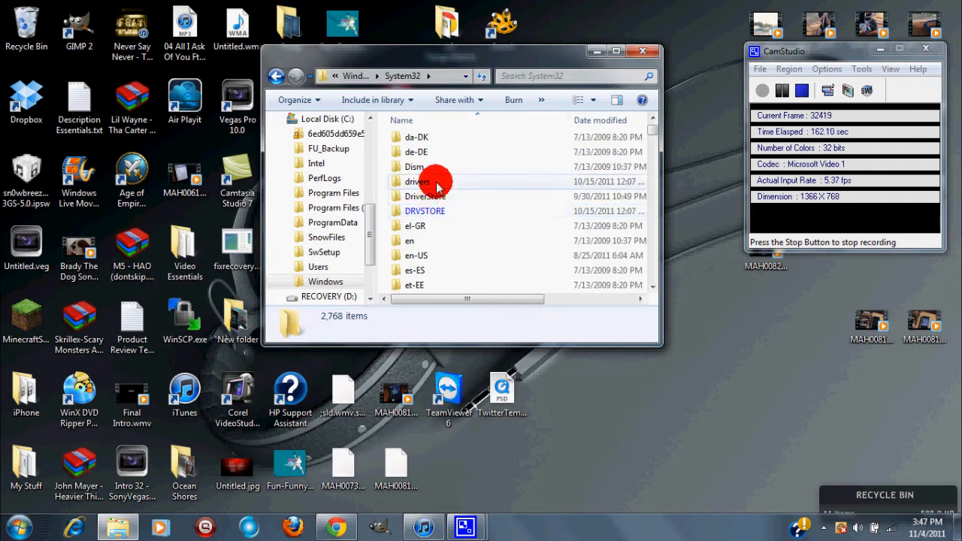
double_click(418, 180)
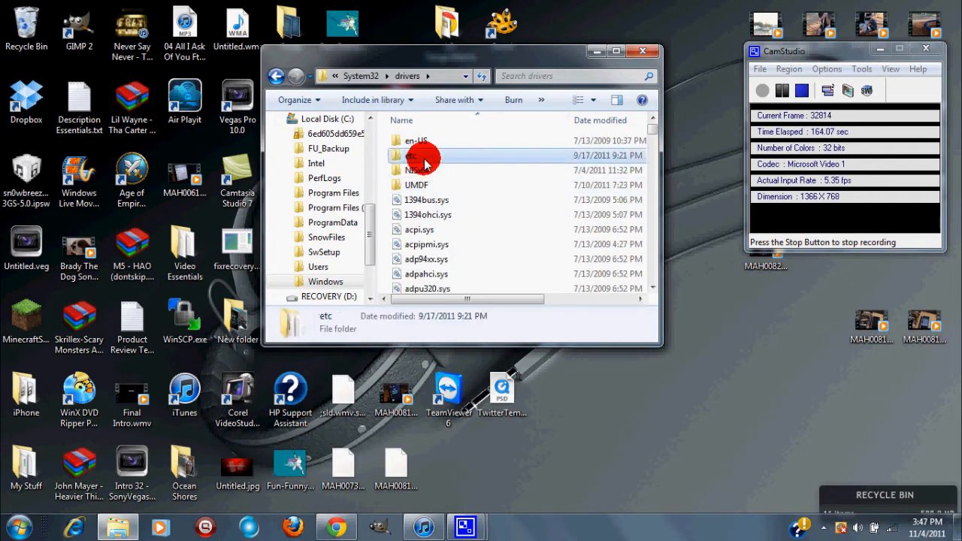
double_click(418, 155)
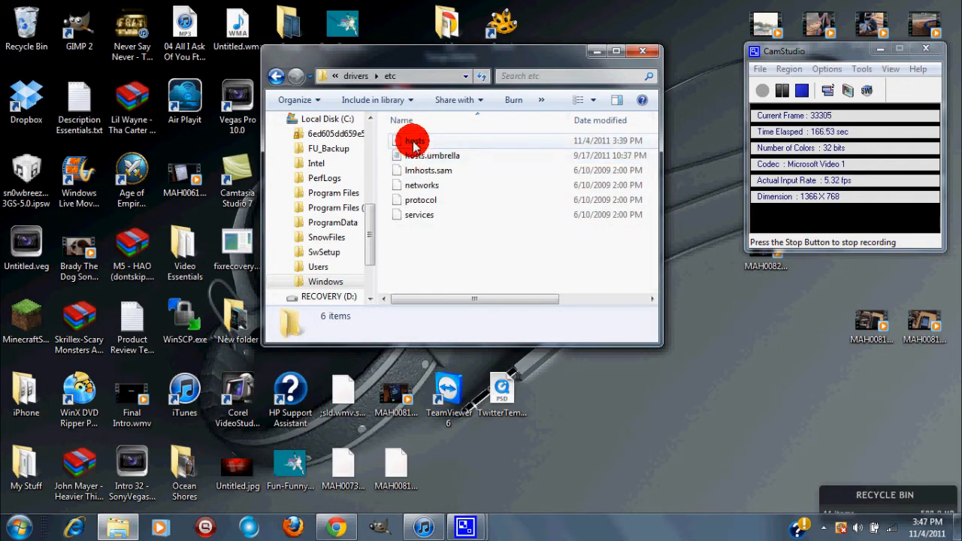
left_click(412, 141)
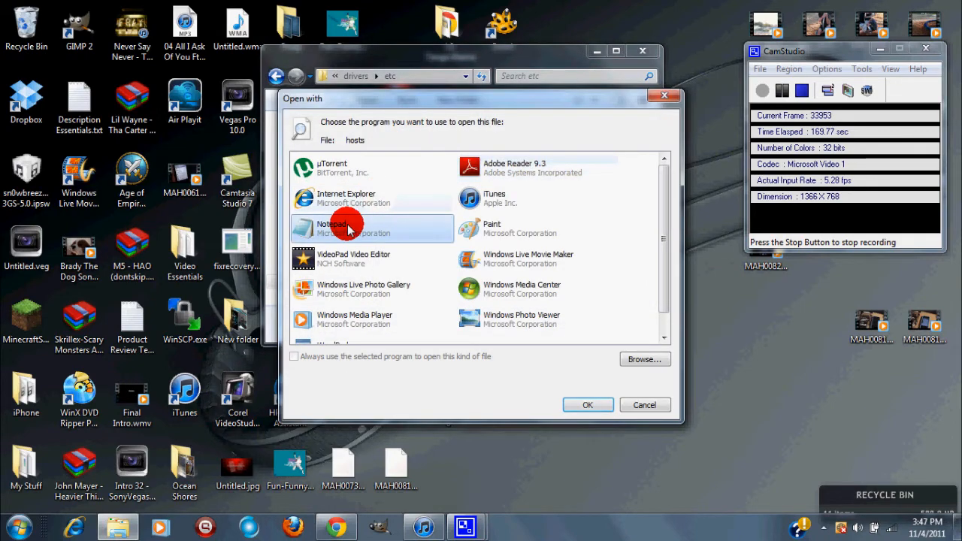
Open hosts in Notepad and remove its two gs.apple.com redirect lines.
left_click(588, 405)
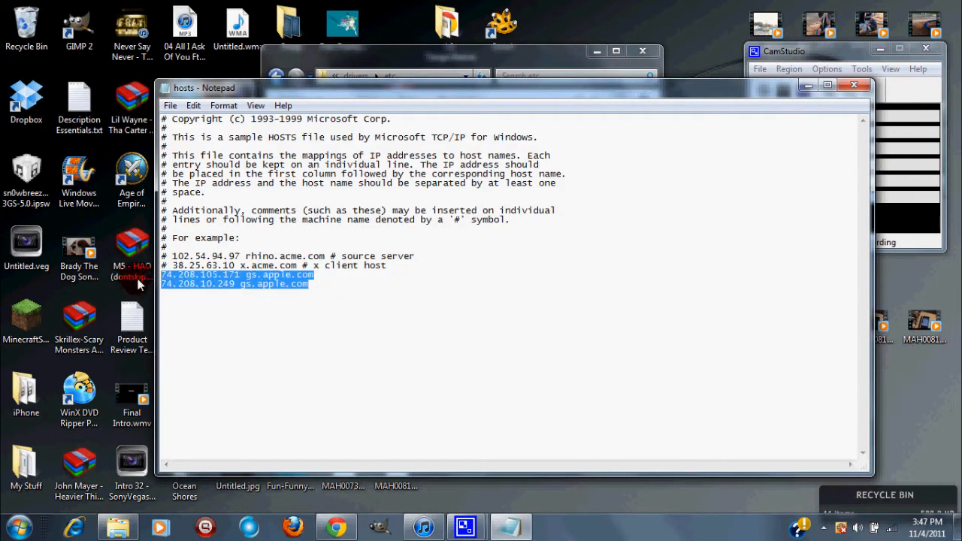
right_click(198, 284)
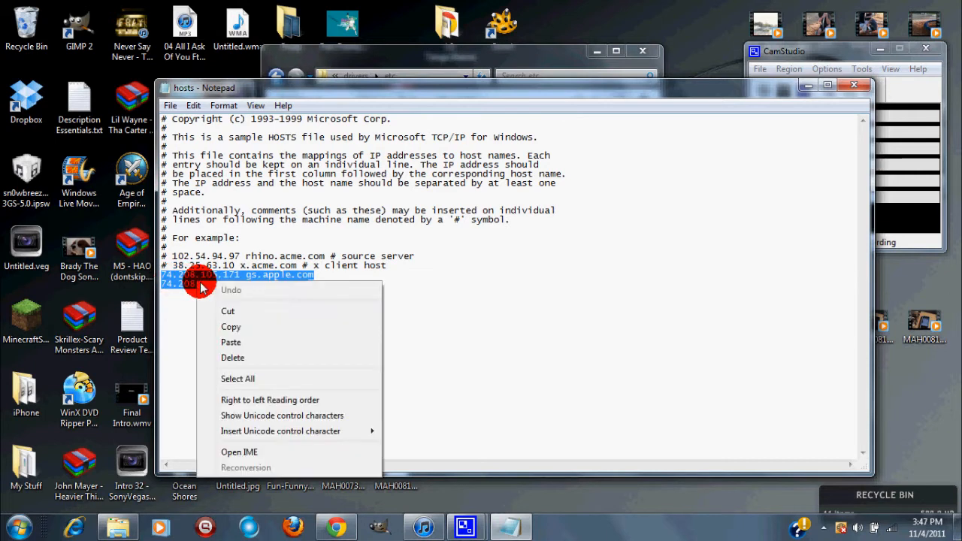
left_click(233, 358)
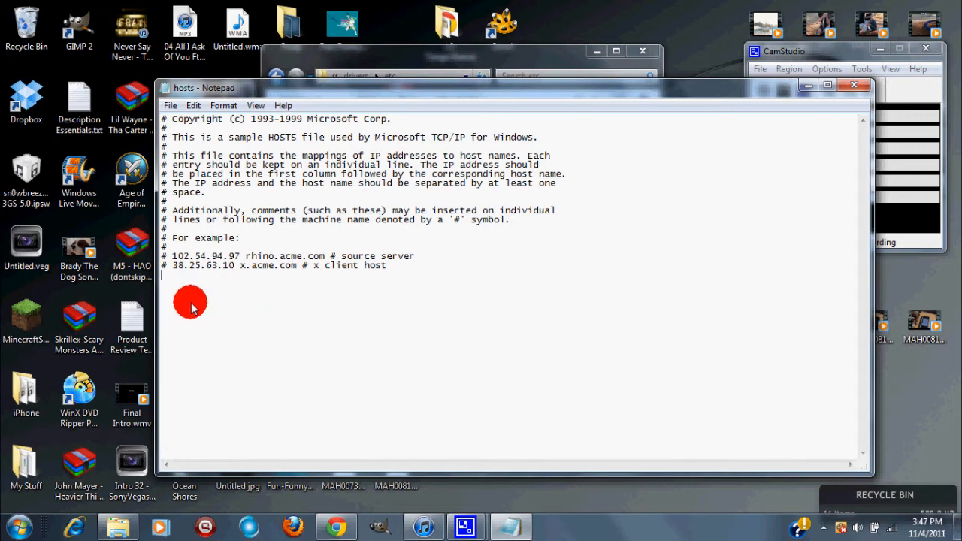
Paste the 74.208.105.171 and 74.208.10.249 gs.apple.com lines back into hosts.
right_click(190, 302)
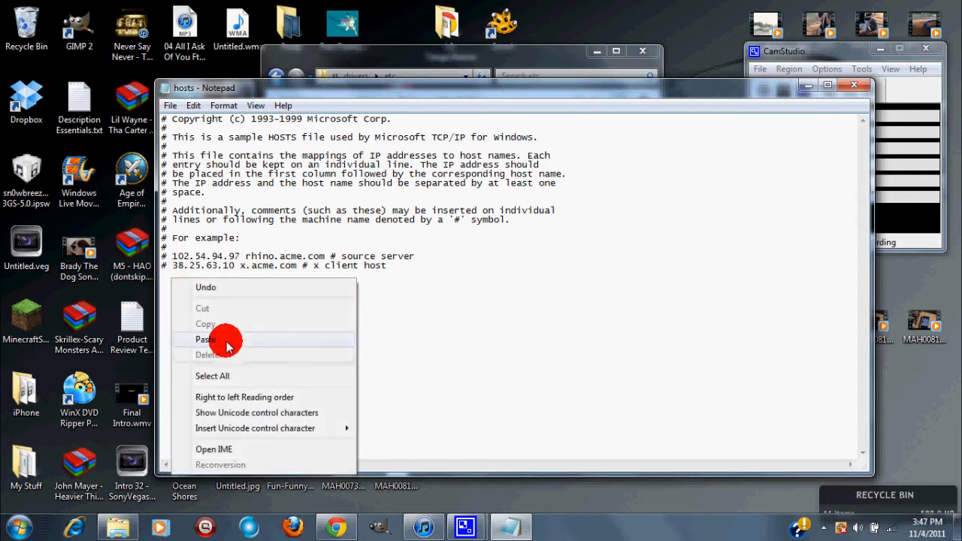
left_click(205, 340)
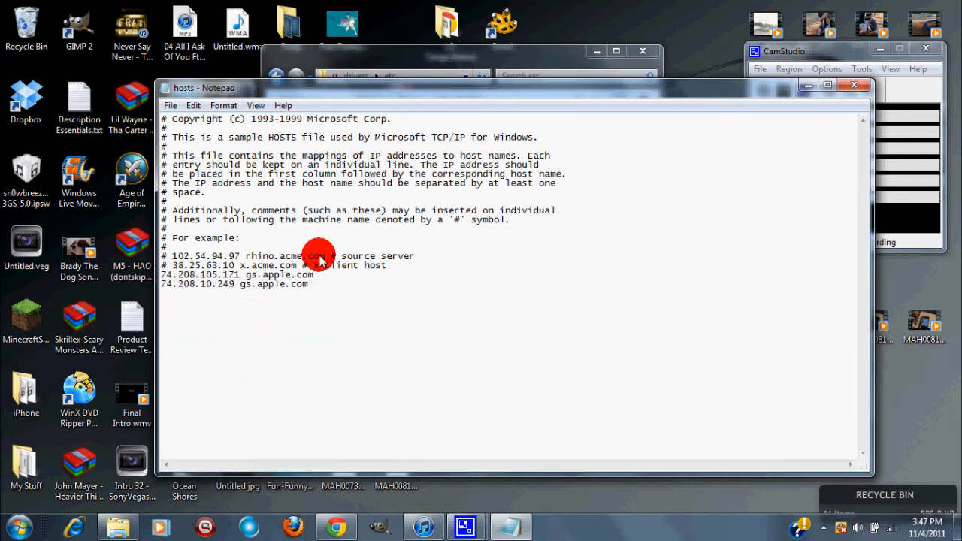
left_click(170, 106)
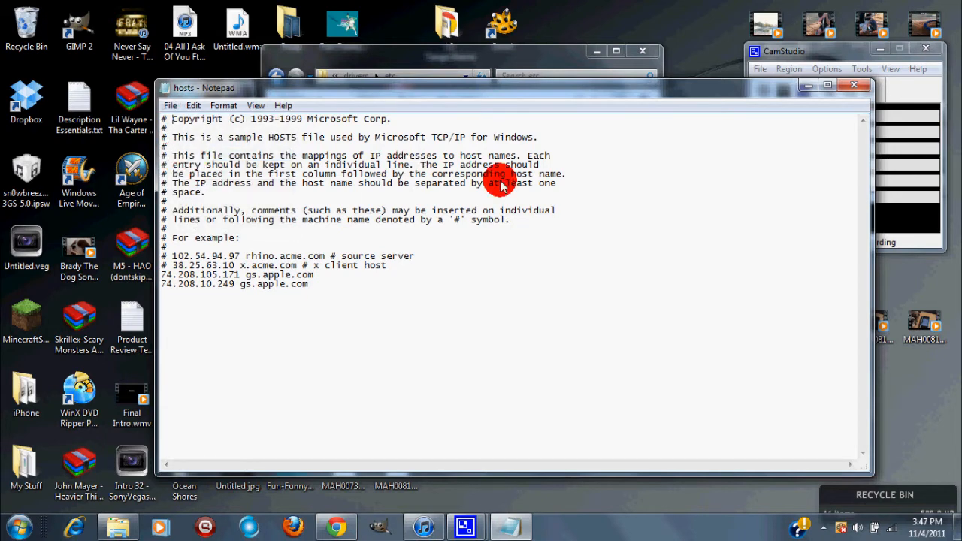
mouse_move(851, 88)
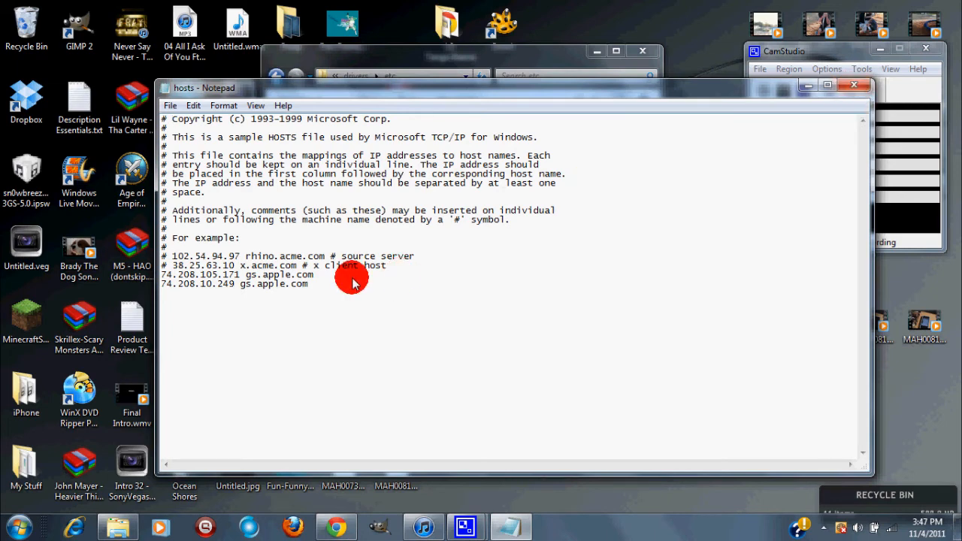
key("ctrl+a")
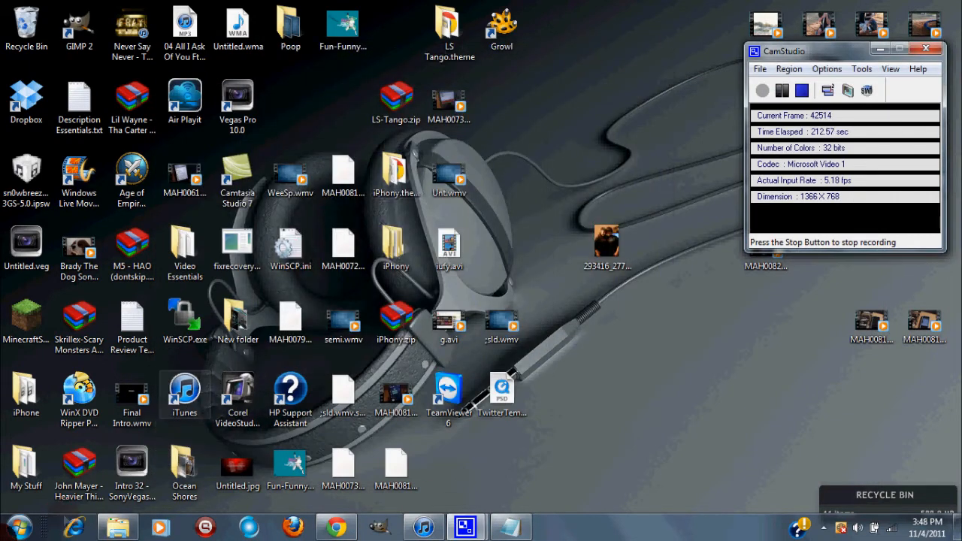
Save a new Notepad document to the desktop as hosts with type All Files (*.*).
left_click(14, 526)
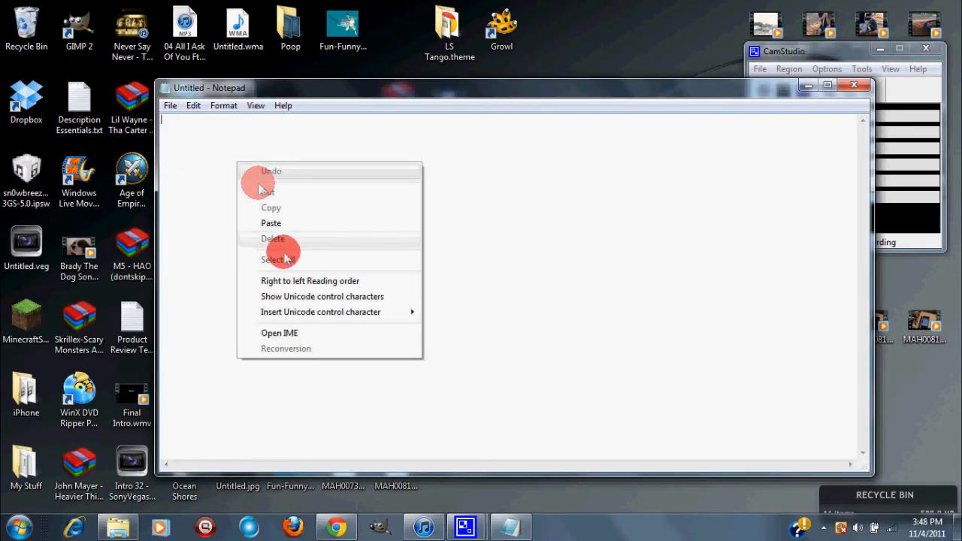
left_click(270, 223)
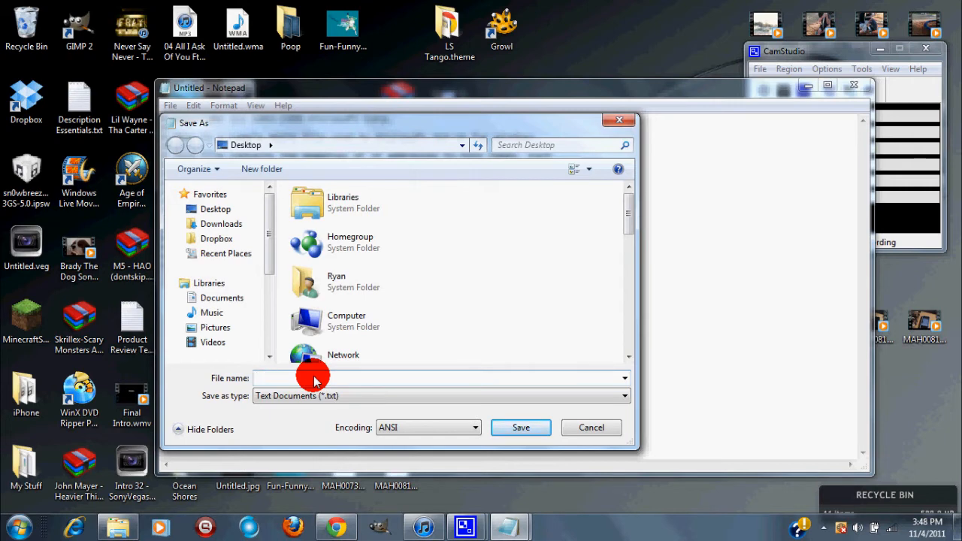
type("hosts")
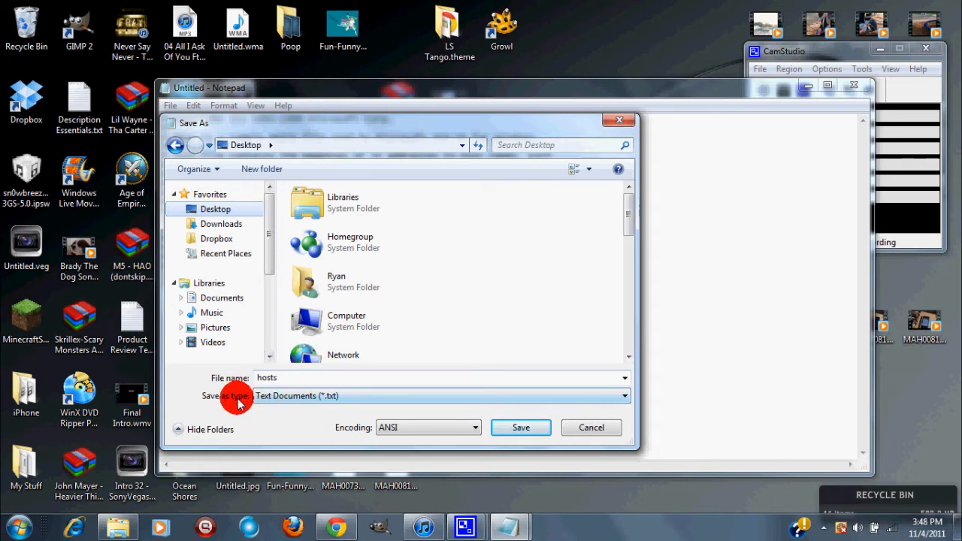
mouse_move(541, 421)
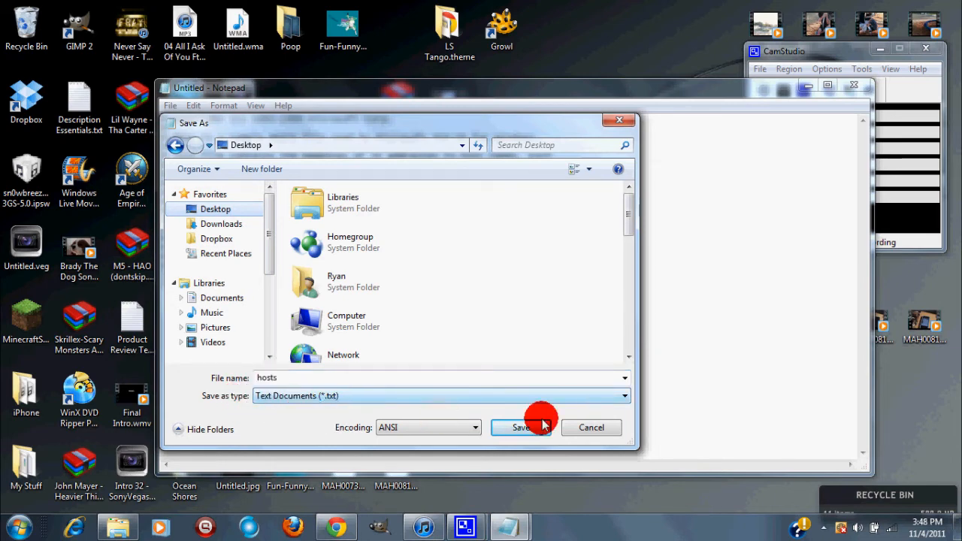
left_click(624, 395)
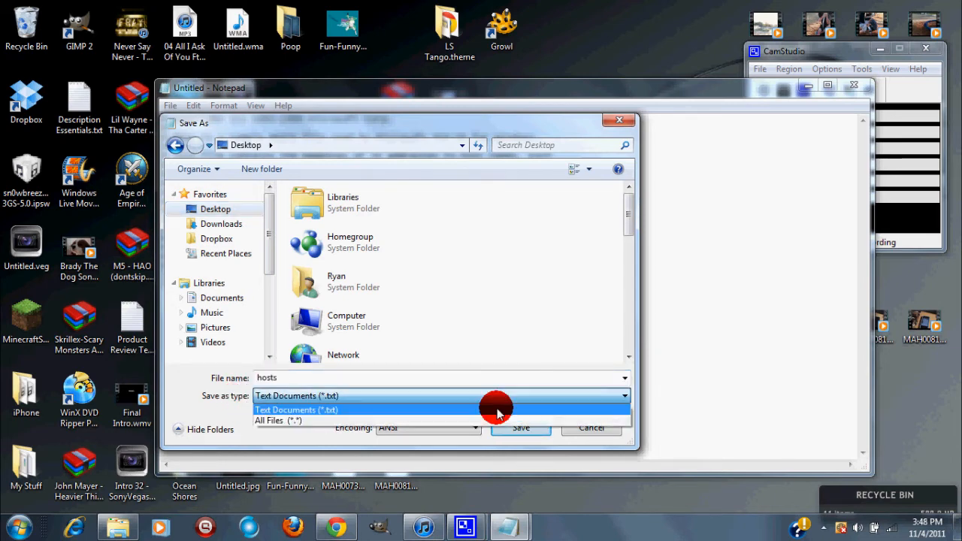
left_click(296, 421)
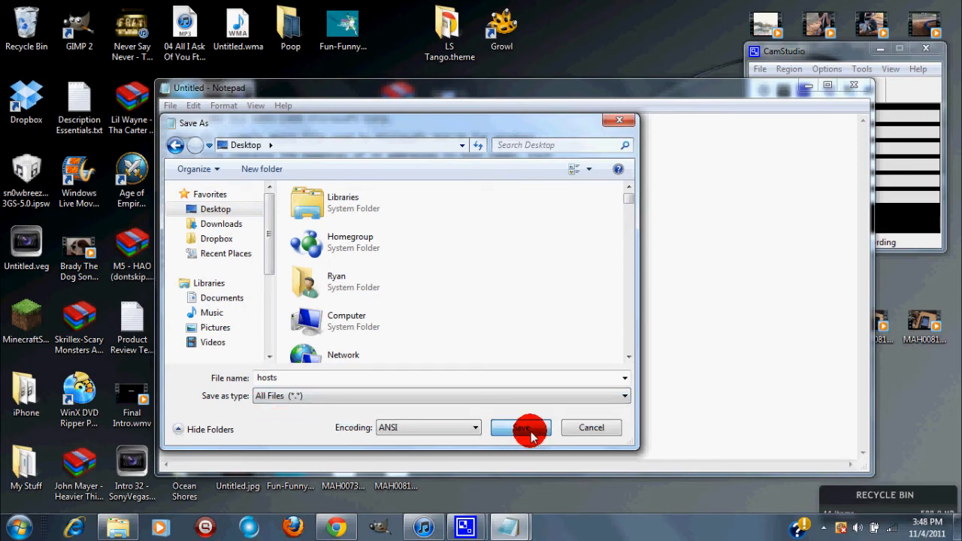
left_click(520, 427)
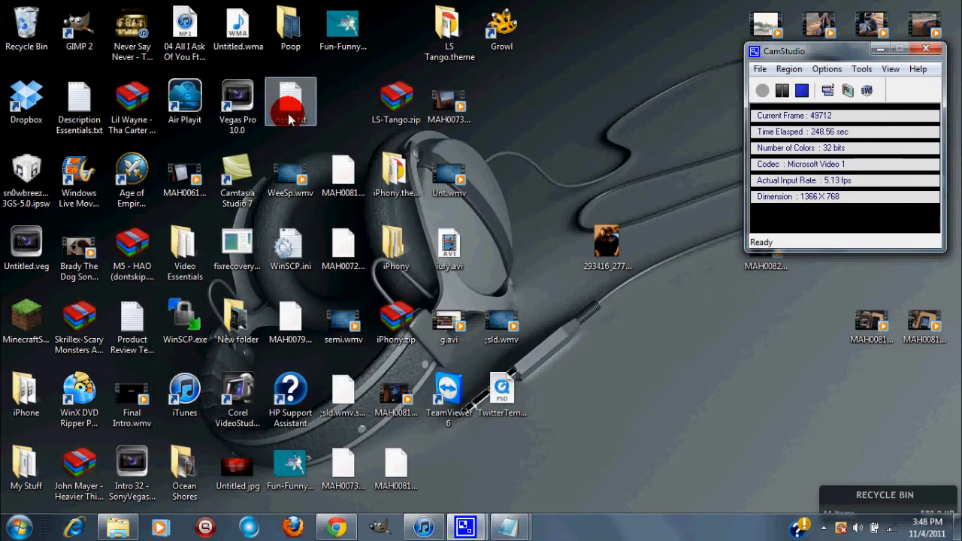
Rename desktop hosts.txt to plain hosts and accept the extension-change warning.
double_click(290, 102)
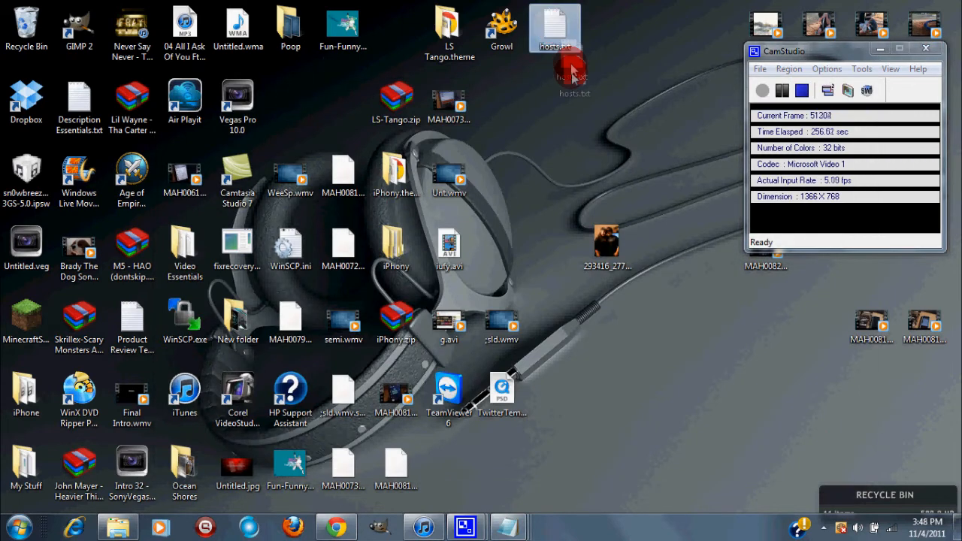
left_click(555, 102)
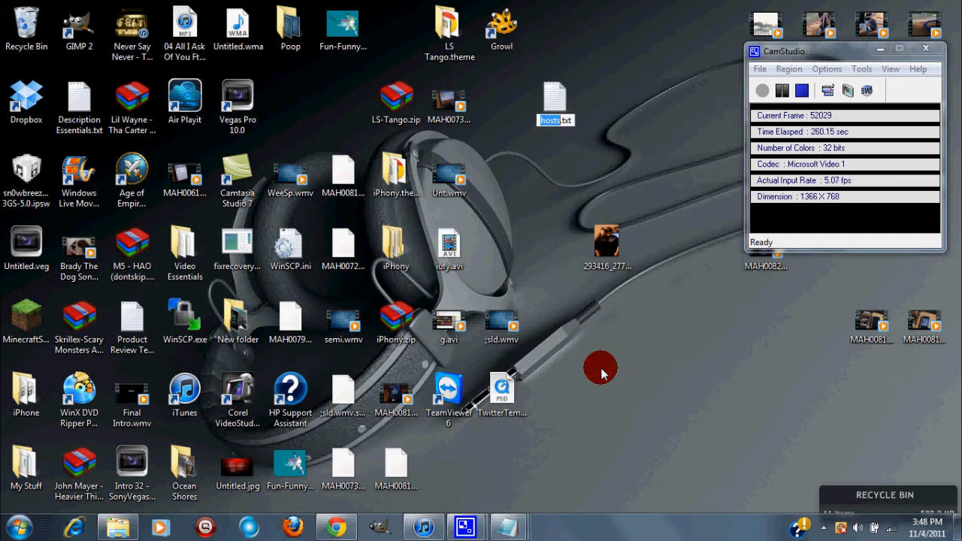
mouse_move(599, 126)
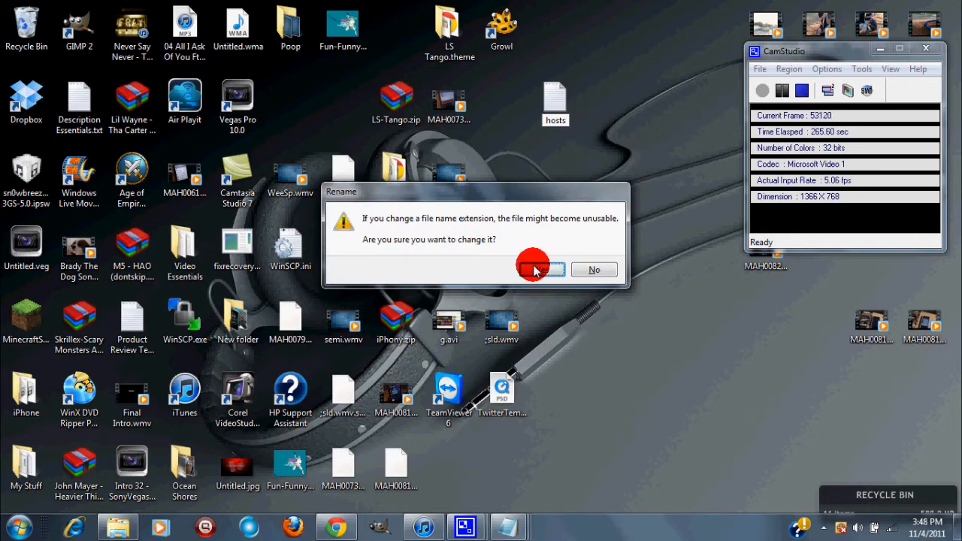
left_click(540, 269)
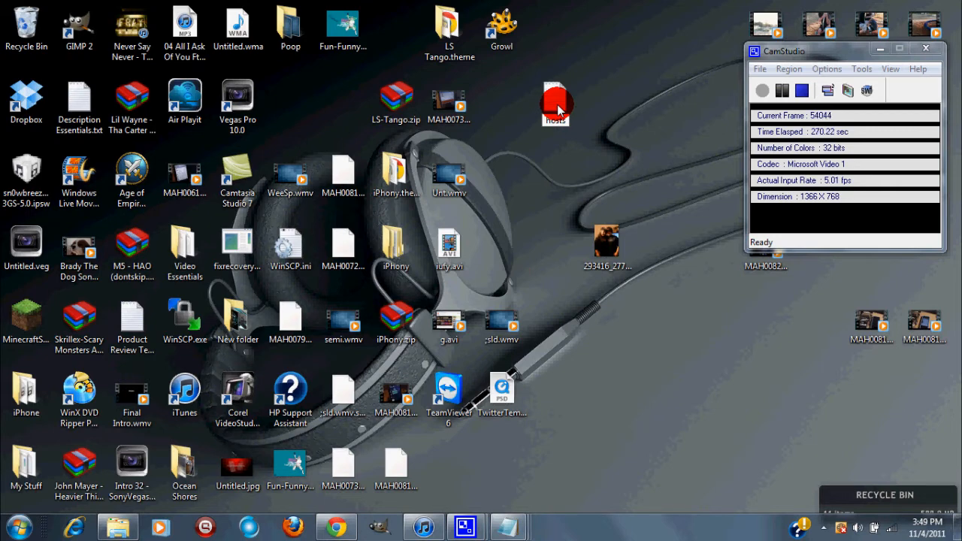
mouse_move(539, 93)
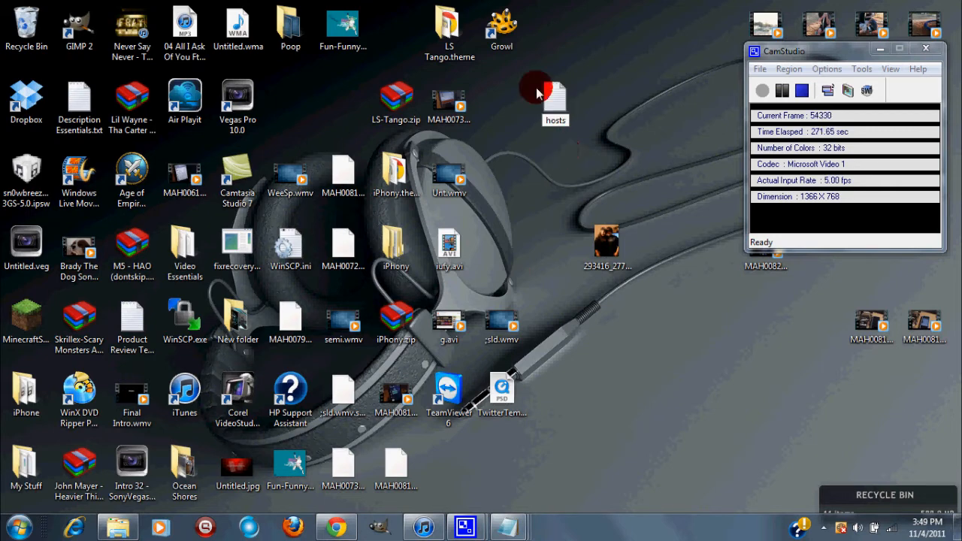
left_click(555, 98)
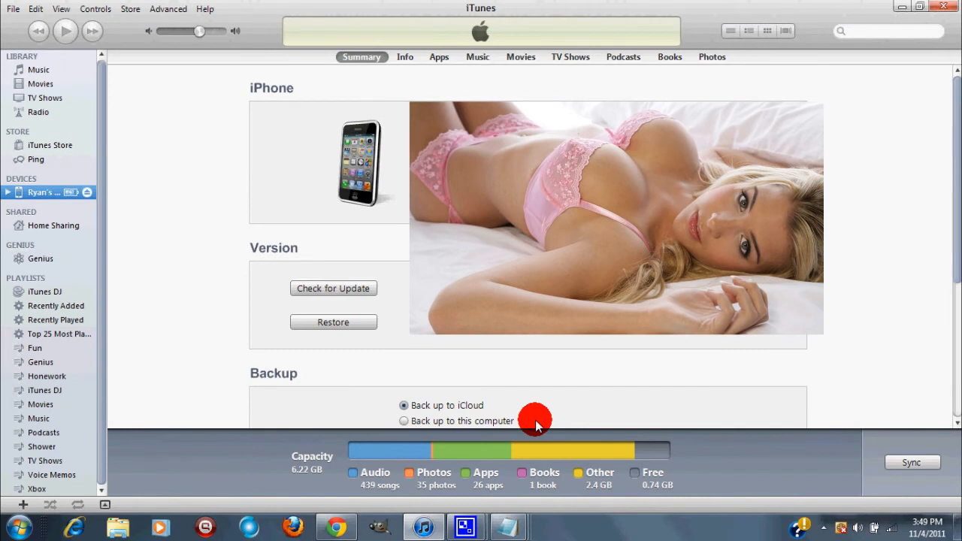
mouse_move(602, 382)
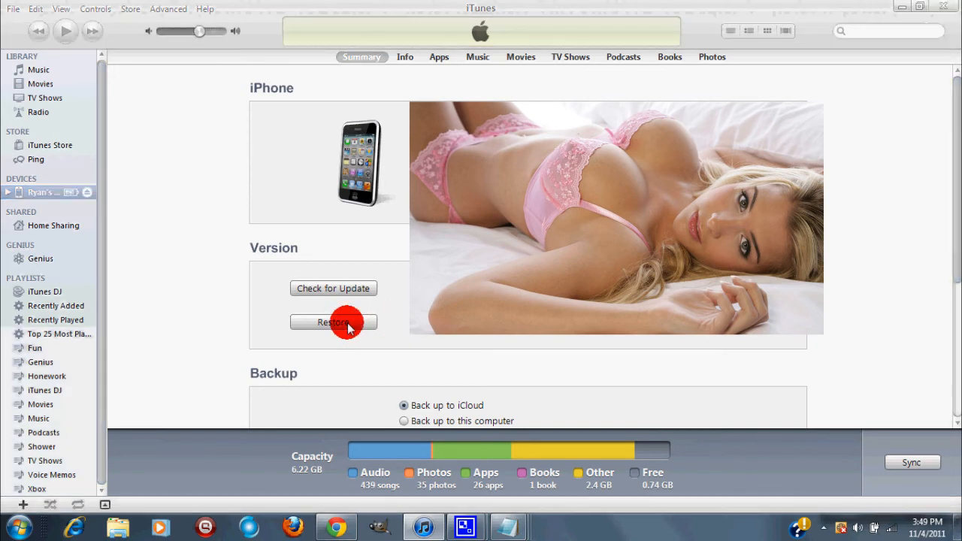
Restore the iPhone in iTunes from iPhone2,1_4.3.3_8J2_Restore.ipsw.
left_click(334, 321)
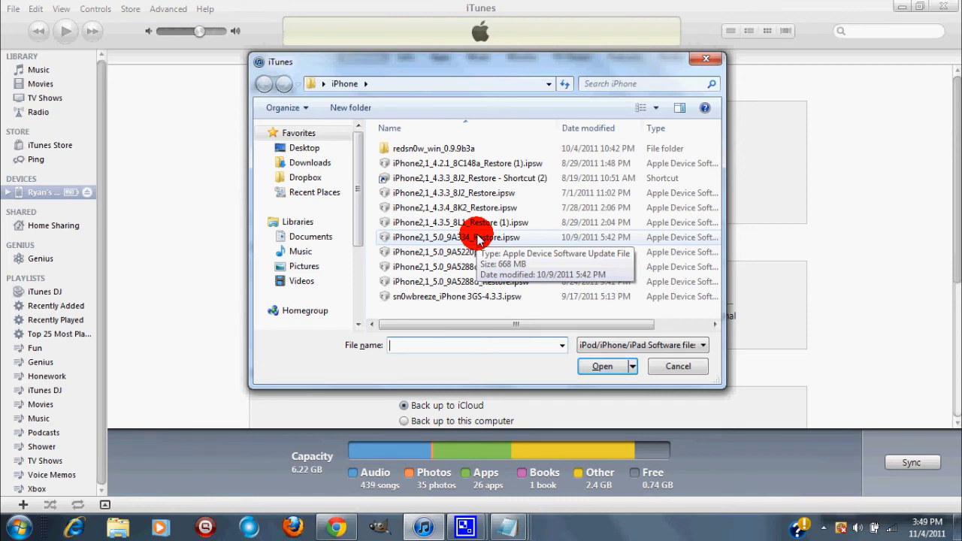
left_click(455, 192)
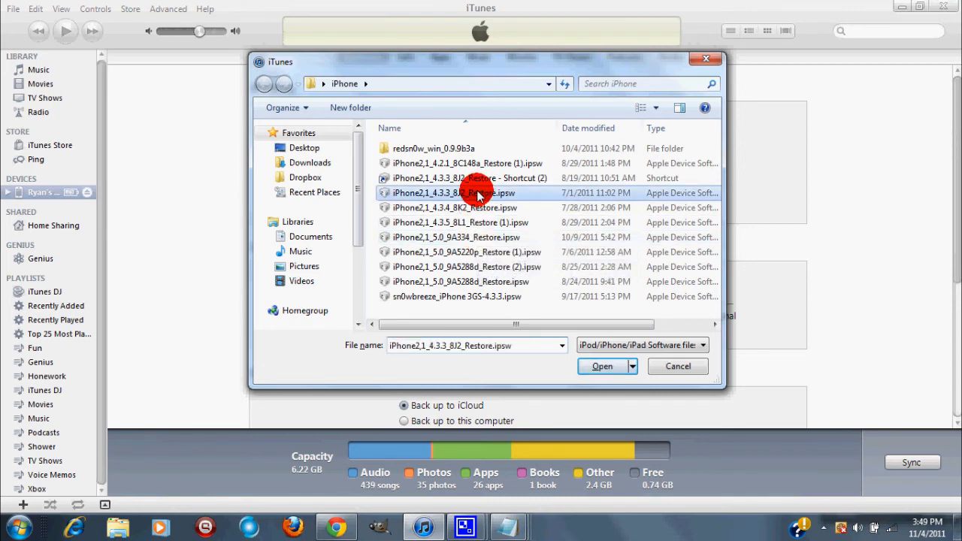
left_click(602, 367)
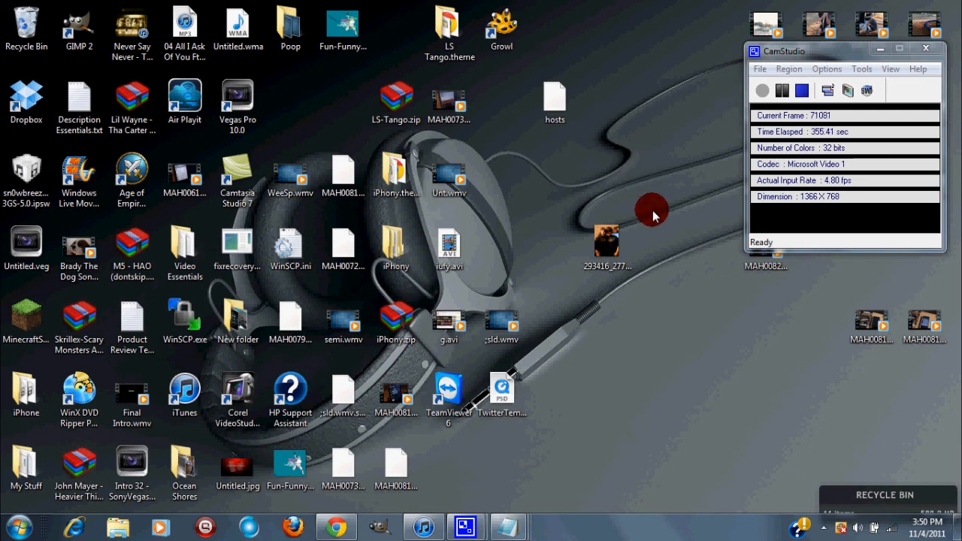
mouse_move(660, 221)
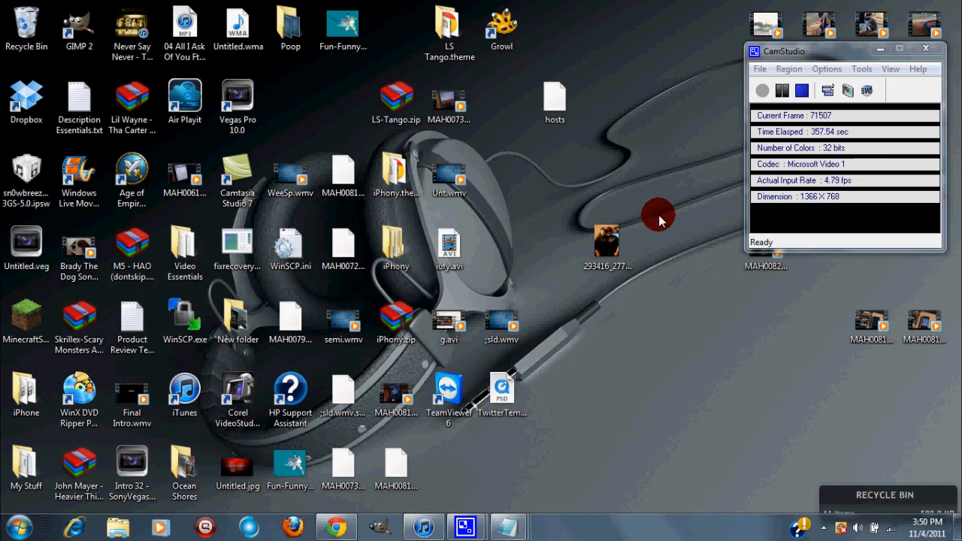